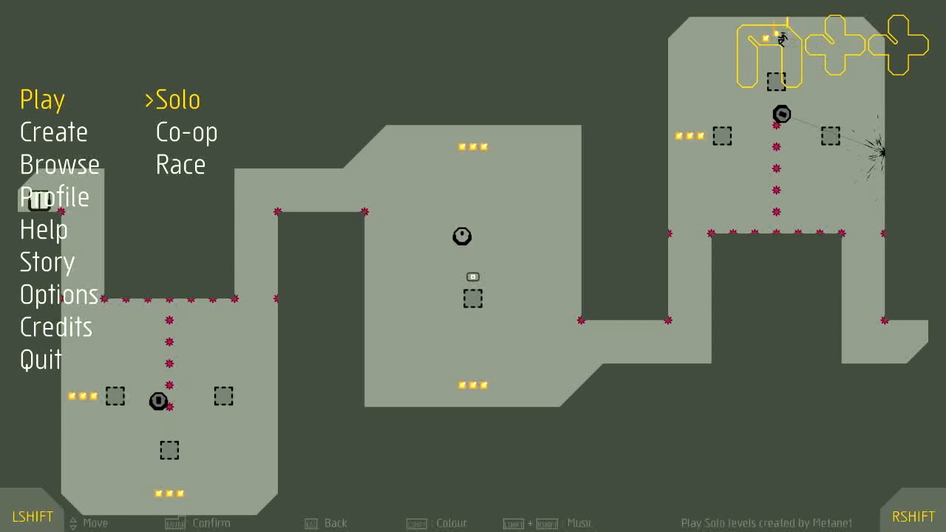
- Enter Solo play so the N++ episode grid appears with A-03 up next
{"action": "left_click", "coordinate": [177, 99]}
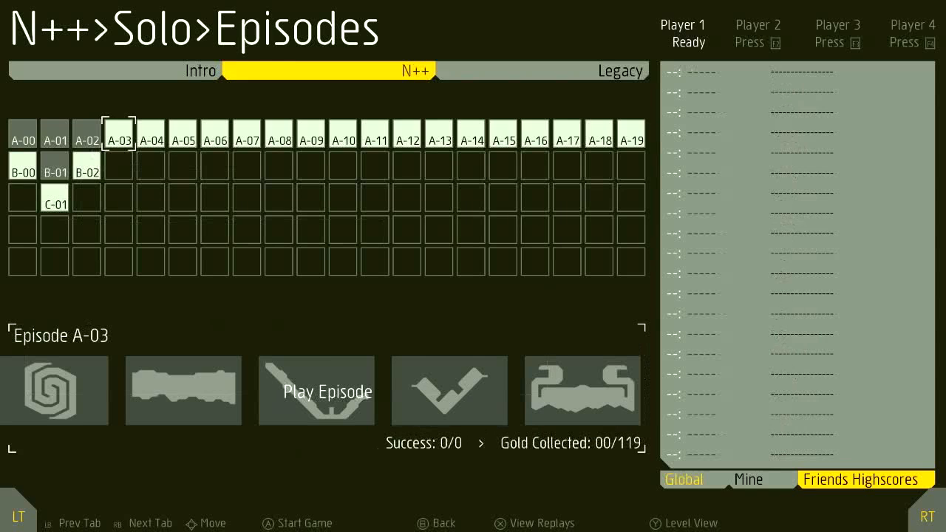
- Start Episode A-03 and play Level 1 through to the 'deathtrap?' start screen
{"action": "left_click", "coordinate": [317, 390]}
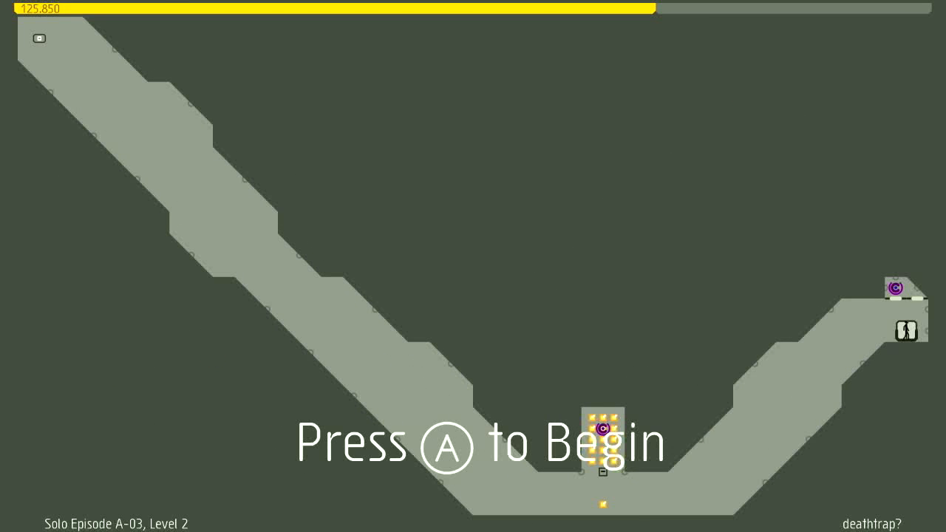
- Run 'deathtrap?', die once, retry and reach the exit at 122.800
{"action": "key", "text": "A"}
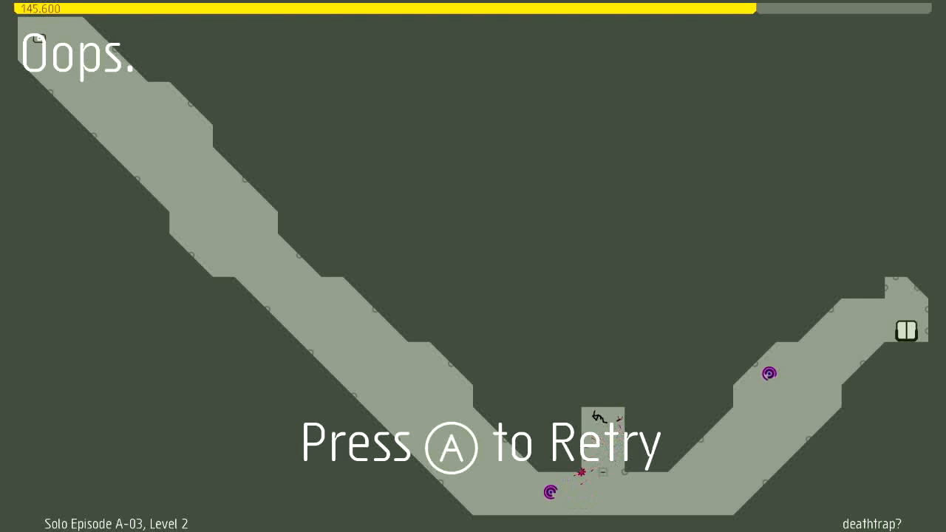
{"action": "key", "text": "a"}
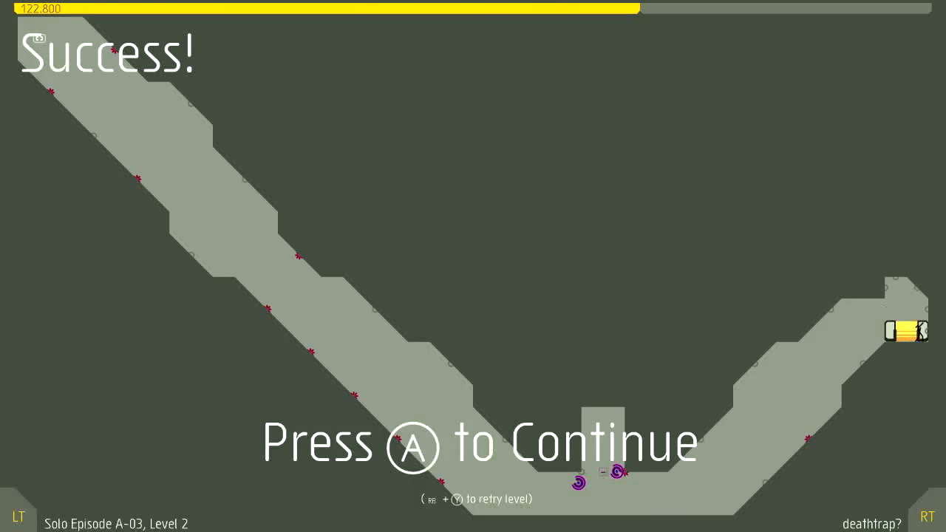
- Clear 'monoceros' at 98.117 and advance to Level 4 'trungie'
{"action": "key", "text": "A"}
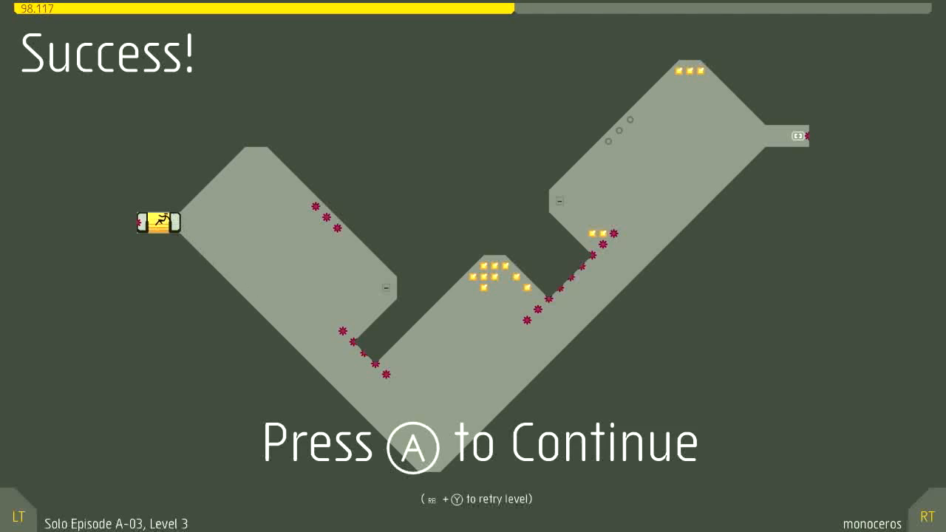
{"action": "key", "text": "a"}
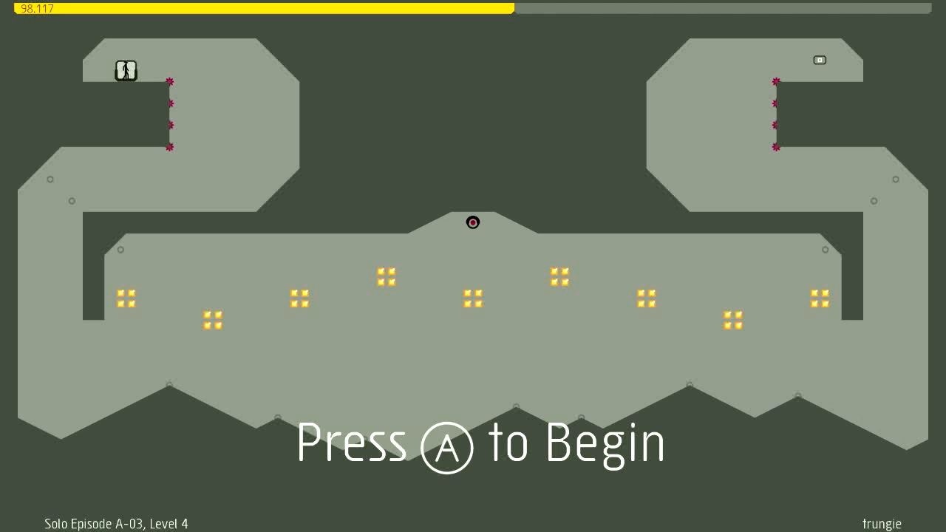
- Make a first run at 'trungie' that ends in the ninja's death
{"action": "key", "text": "a"}
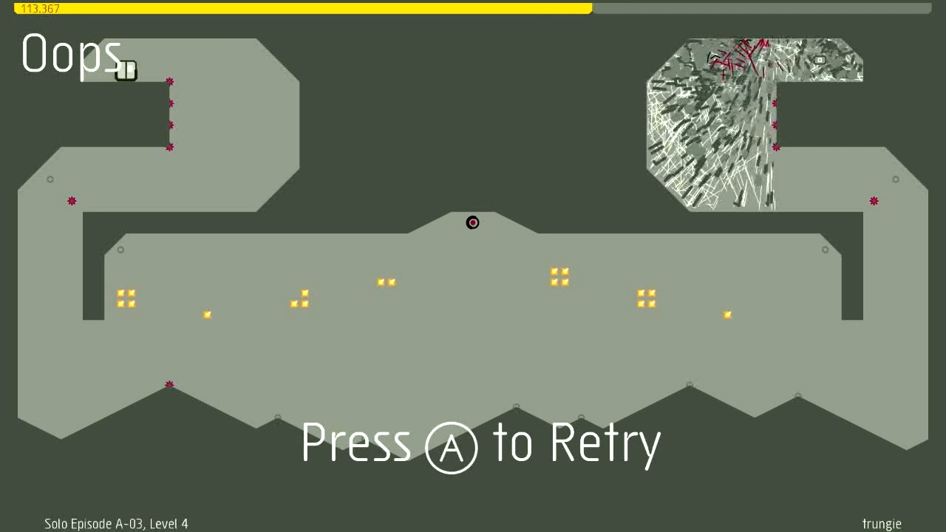
- Retry 'trungie' through several deaths until it is cleared, completing Episode A-03
{"action": "key", "text": "a"}
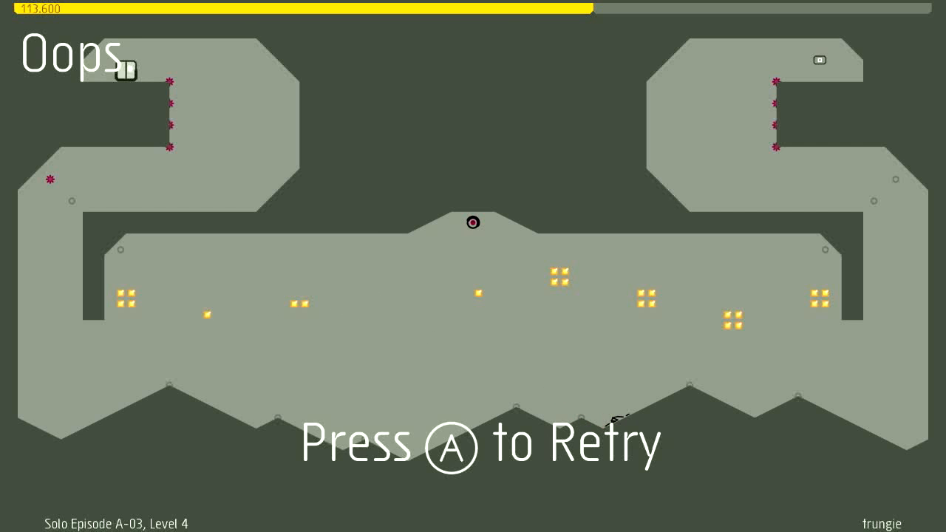
{"action": "key", "text": "a"}
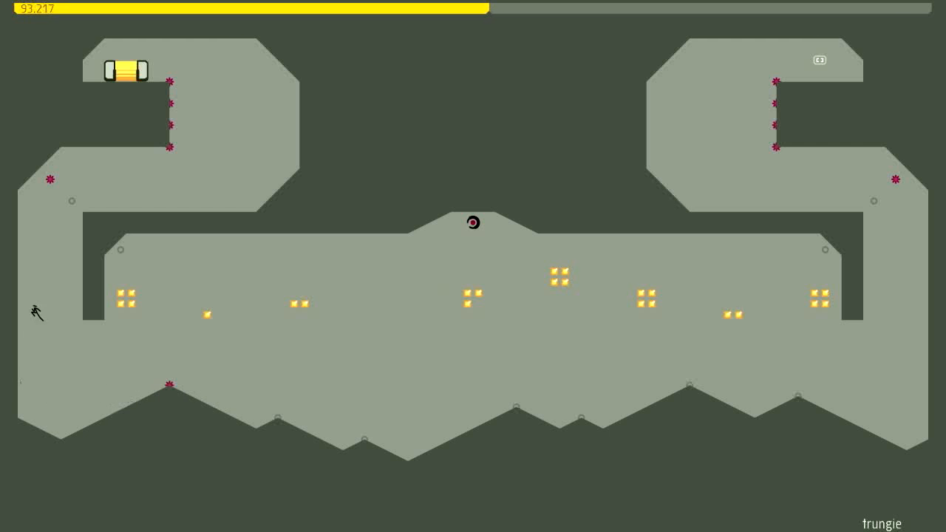
{"action": "key", "text": "Right"}
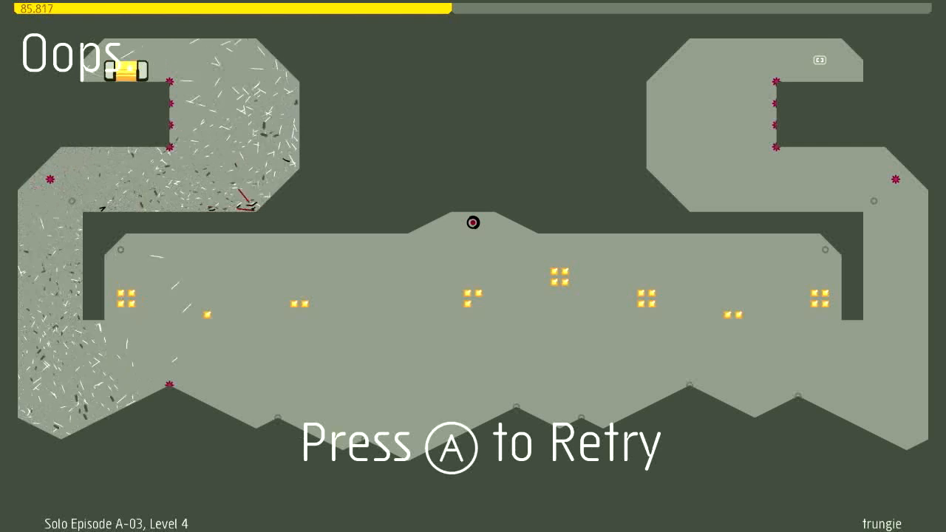
{"action": "key", "text": "a"}
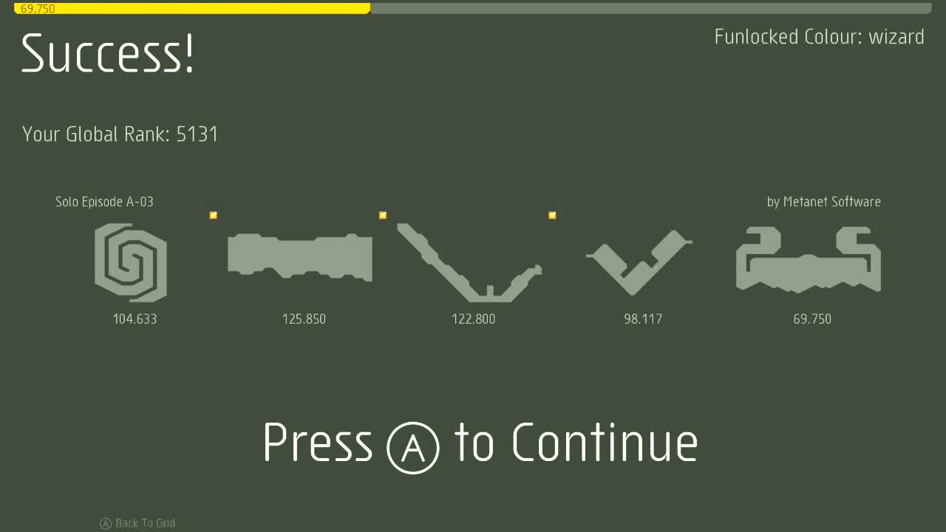
- Leave the A-03 results and start Episode A-04 at 'trimounds'
{"action": "key", "text": "A"}
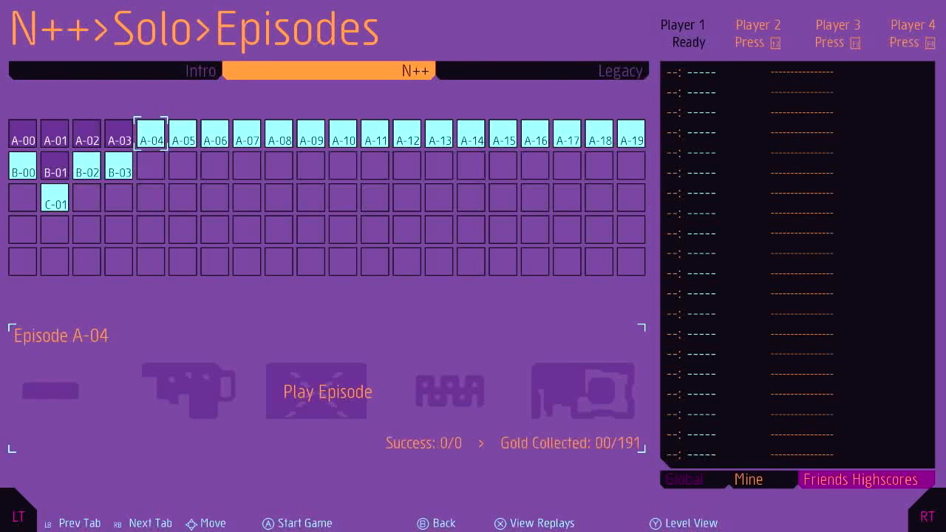
{"action": "left_click", "coordinate": [325, 390]}
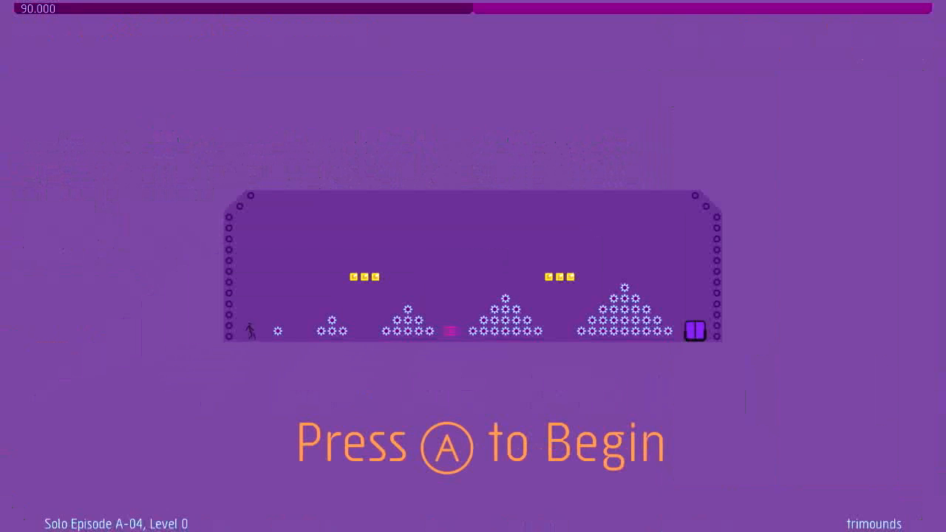
- Run A-04's opening levels from 'trimounds' to the 'xercise' start screen
{"action": "key", "text": "a"}
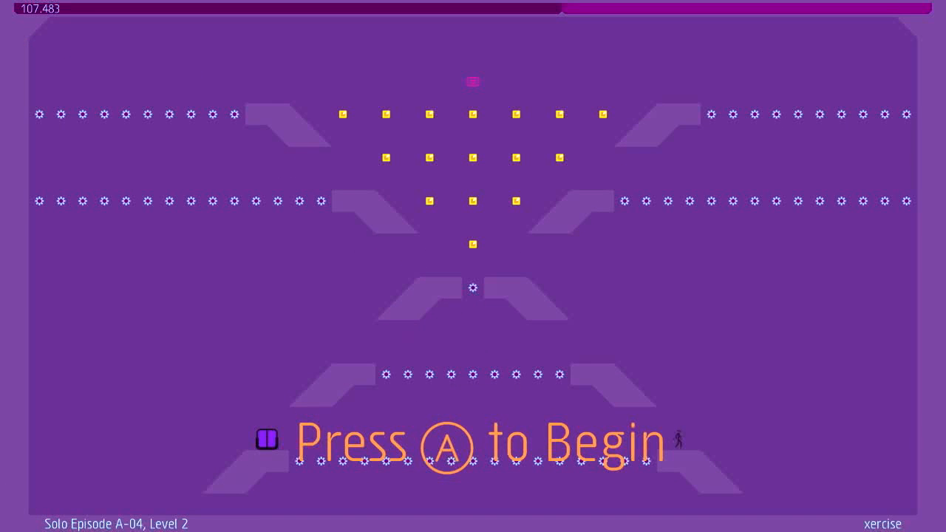
- Clear 'xercise' and the following levels, ending on 'the lunatic device' success at 102.067
{"action": "key", "text": "a"}
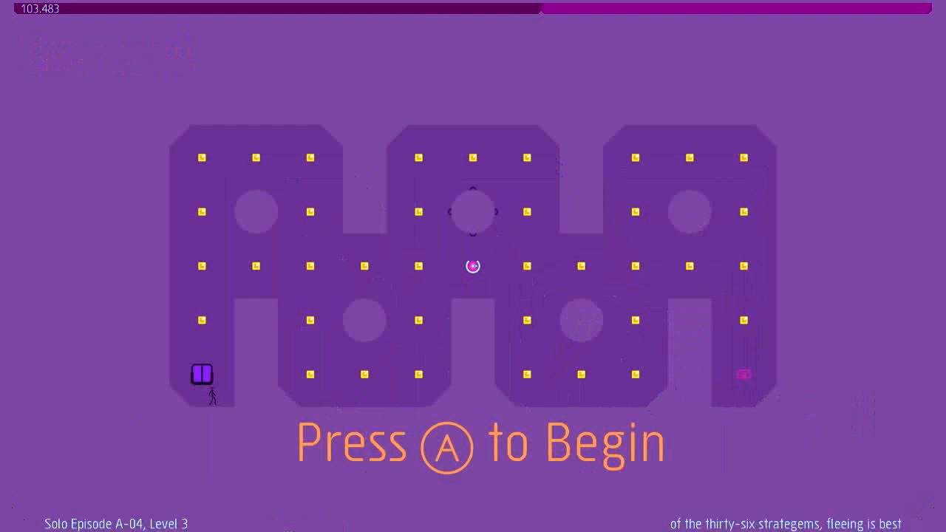
{"action": "key", "text": "a"}
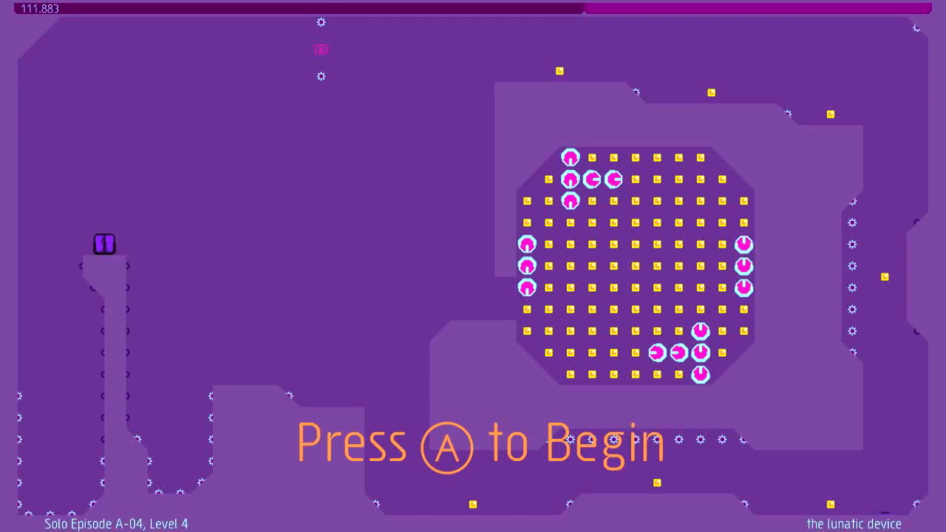
{"action": "key", "text": "a"}
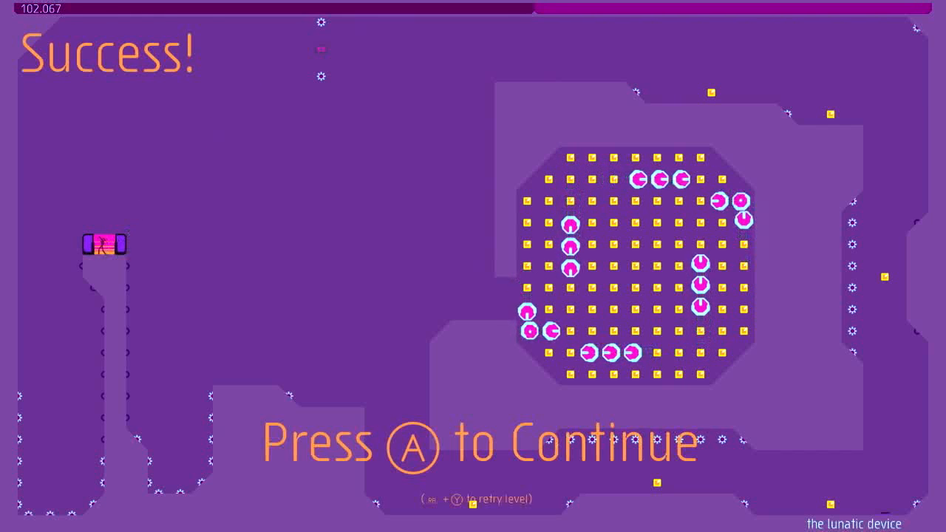
- Continue to the A-04 episode Success summary showing global rank 3145
{"action": "key", "text": "a"}
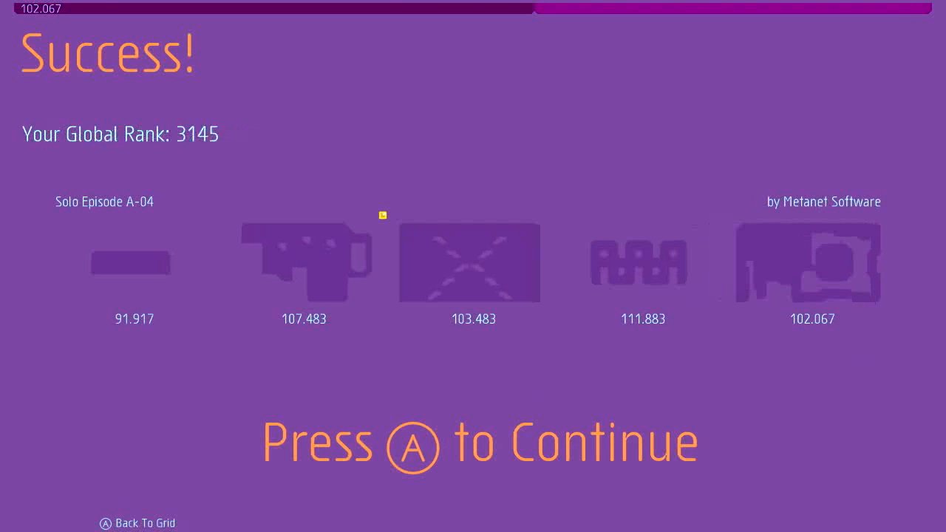